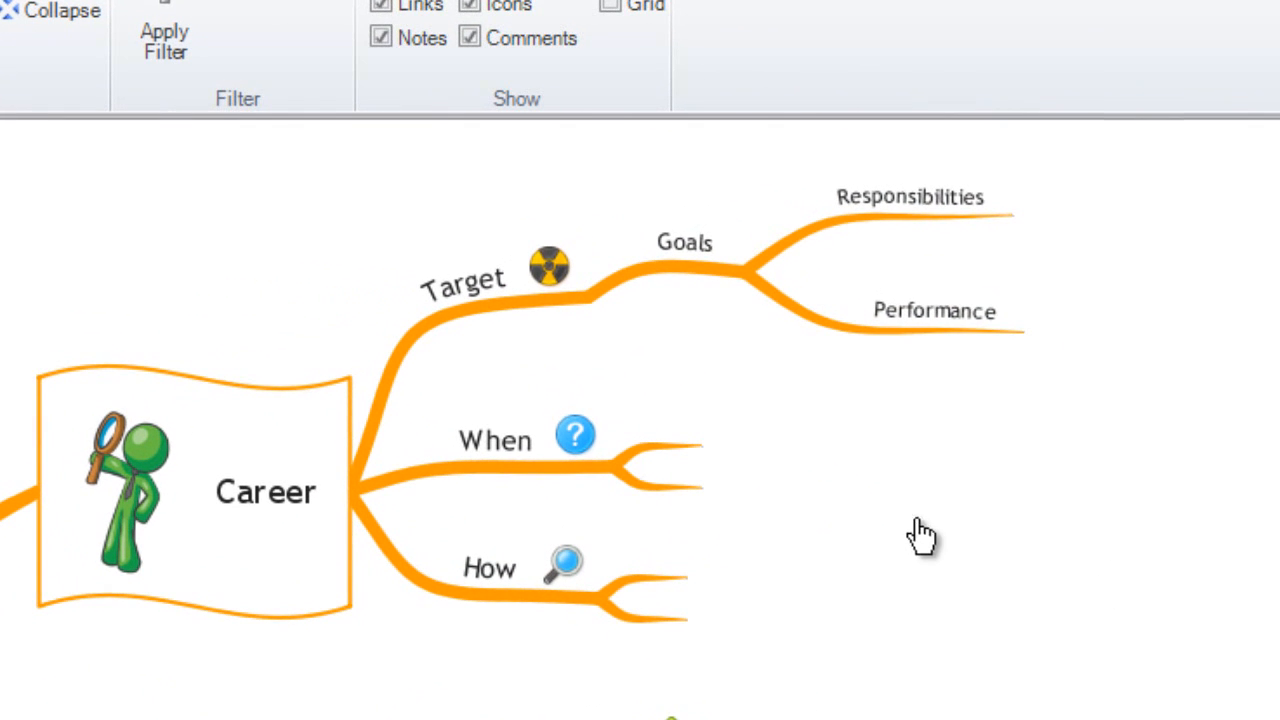
Step: Collapse the Goals branch, then expand it again to show Responsibilities and Performance
left_click(685, 265)
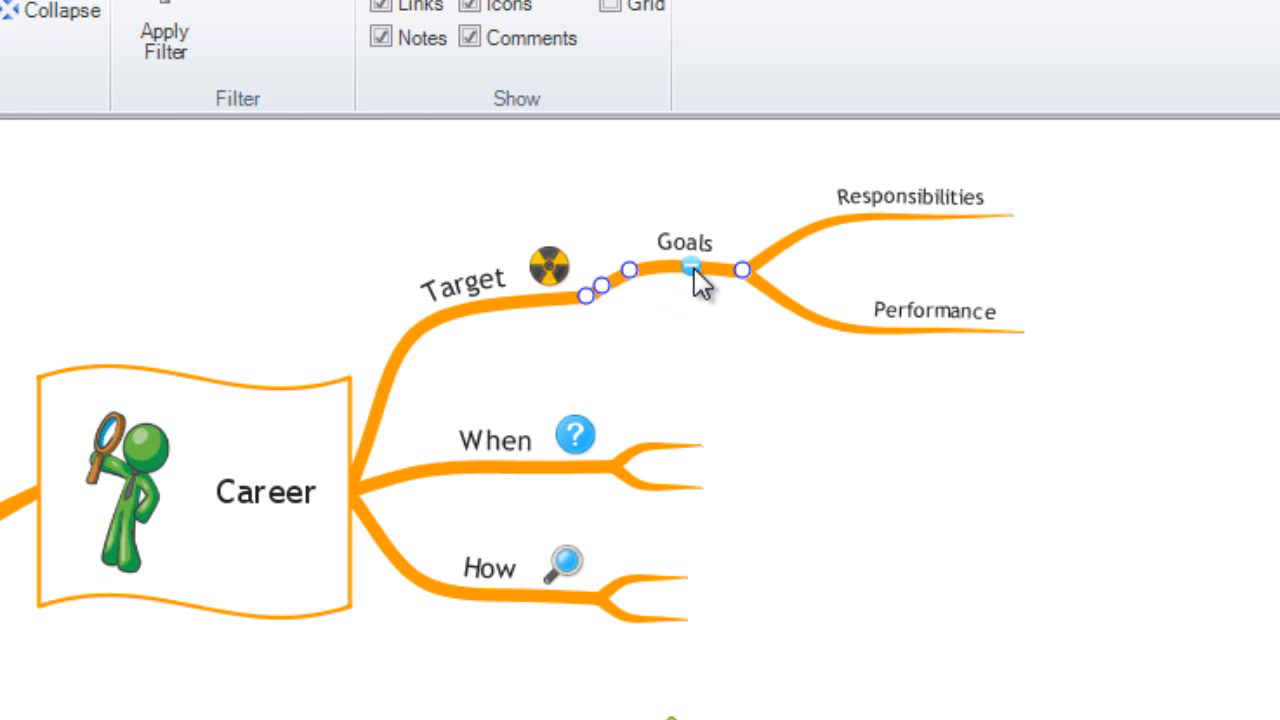
left_click(687, 266)
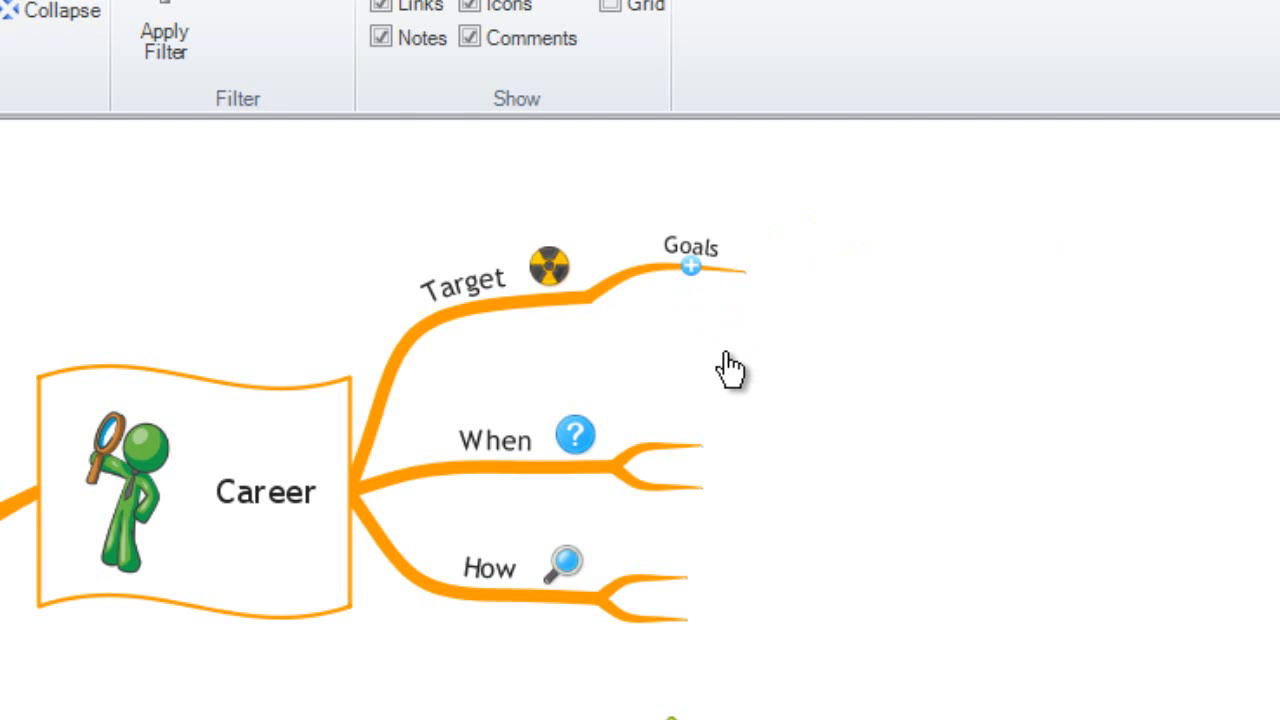
mouse_move(693, 380)
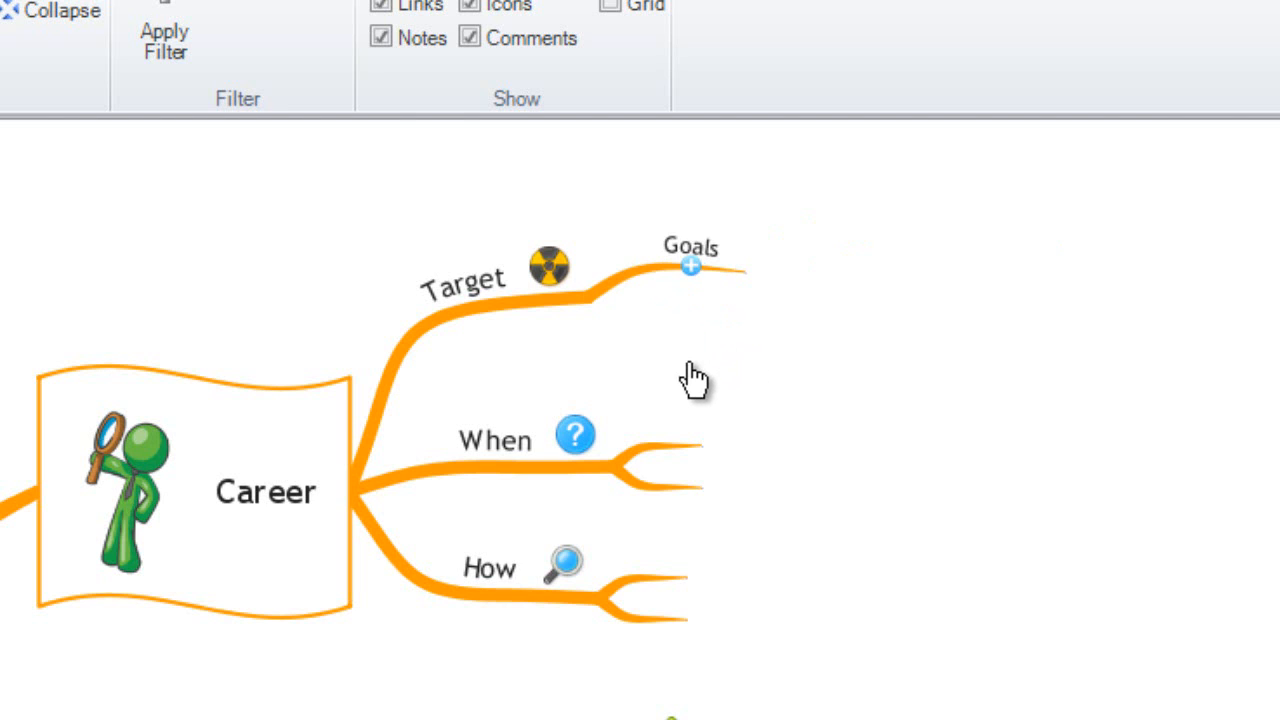
left_click(690, 265)
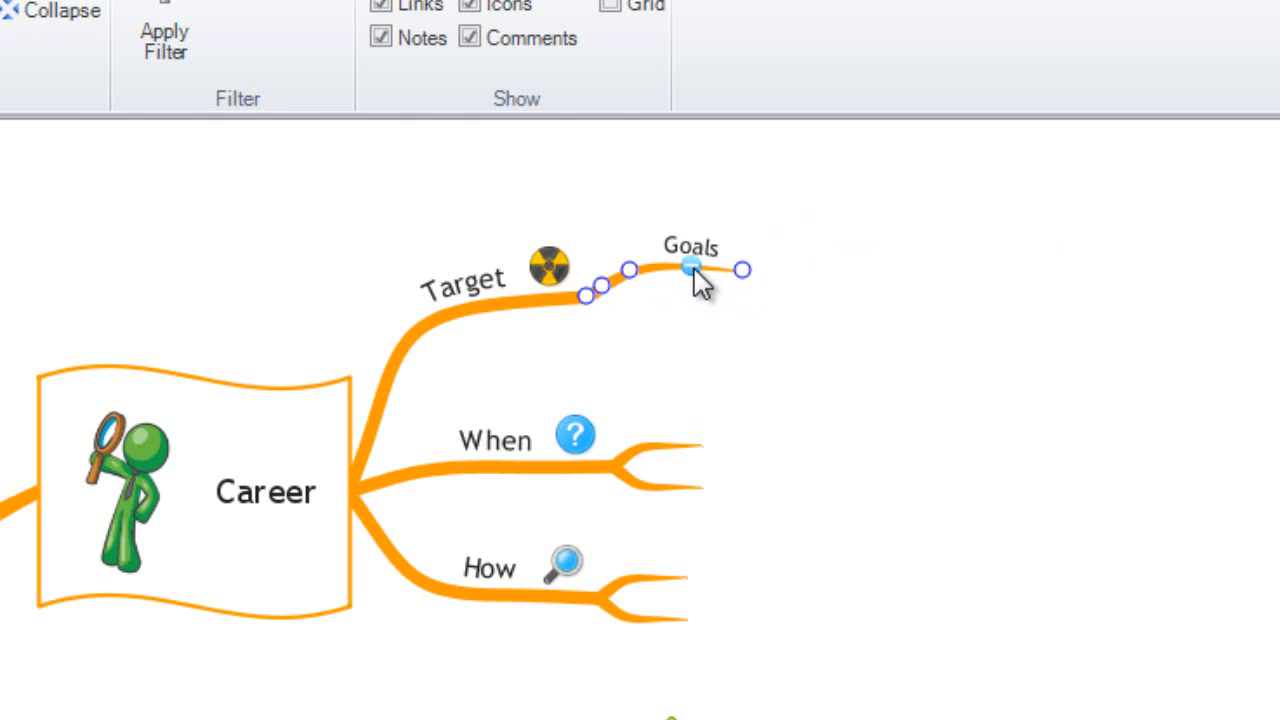
left_click(743, 269)
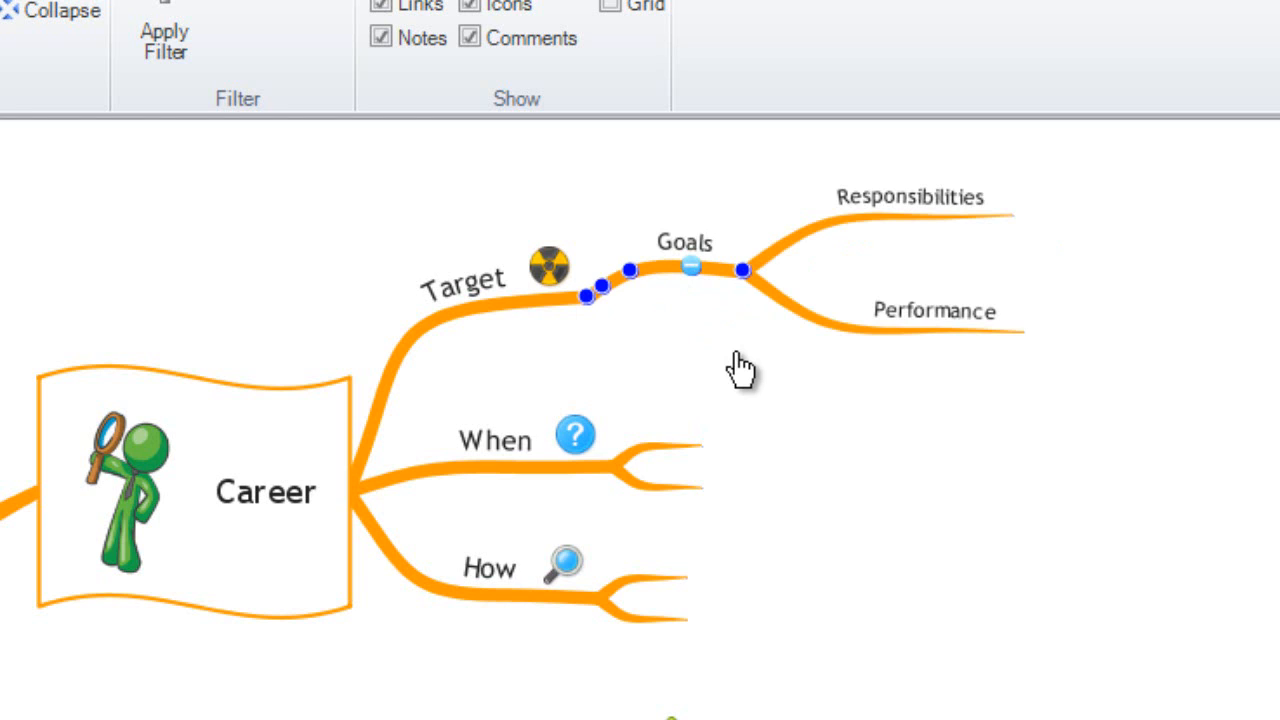
mouse_move(745, 382)
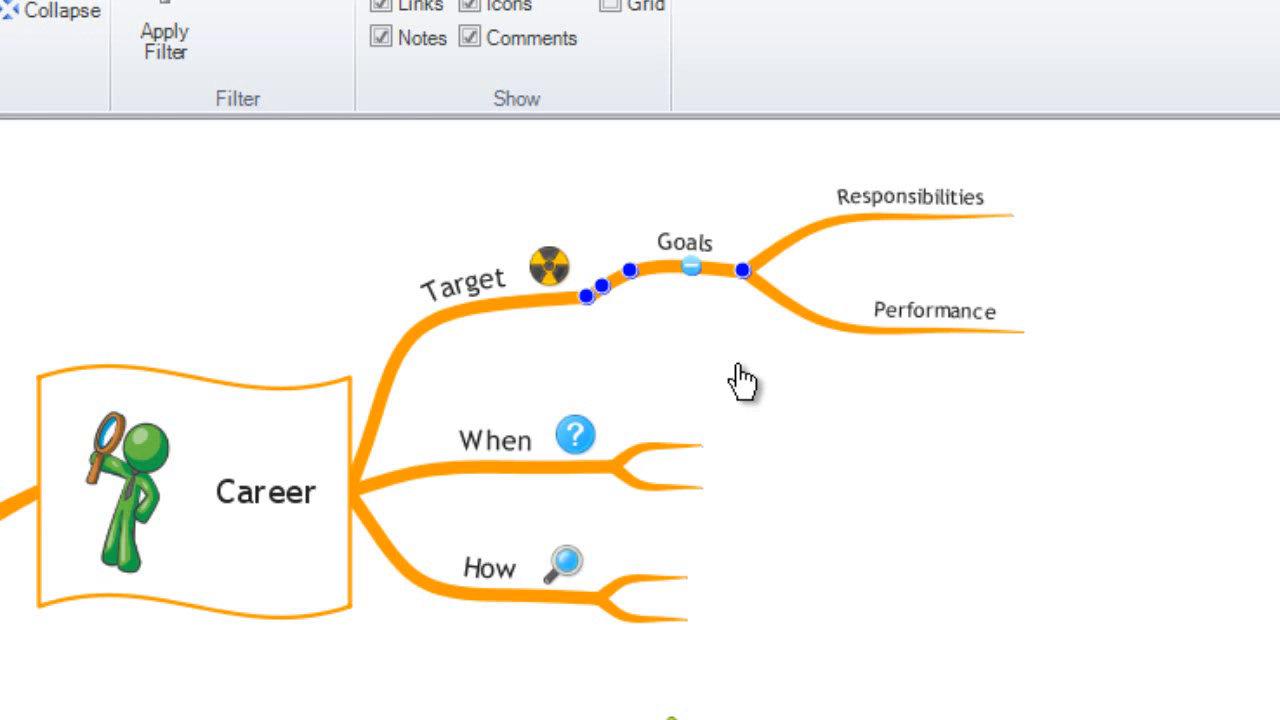
mouse_move(712, 298)
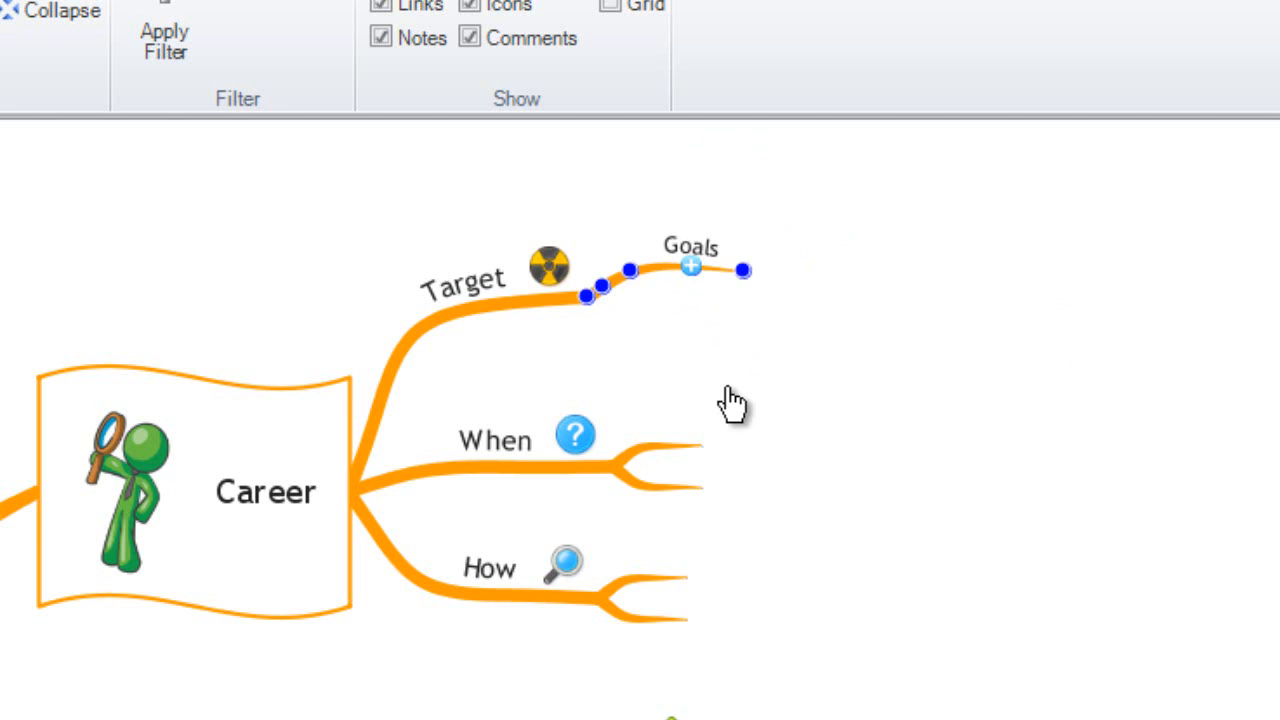
Step: Toggle the Goals and Career branches via their branch icons, expanding Career's sub-branches again
left_click(691, 267)
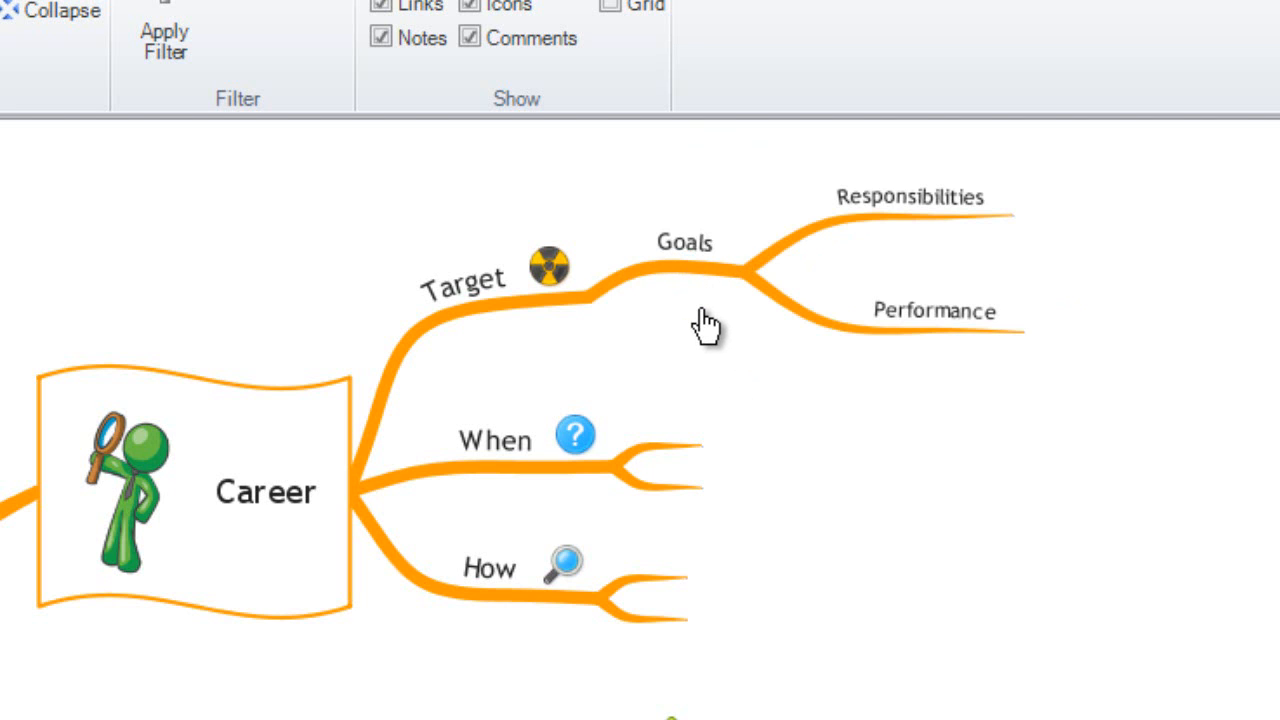
left_click(680, 270)
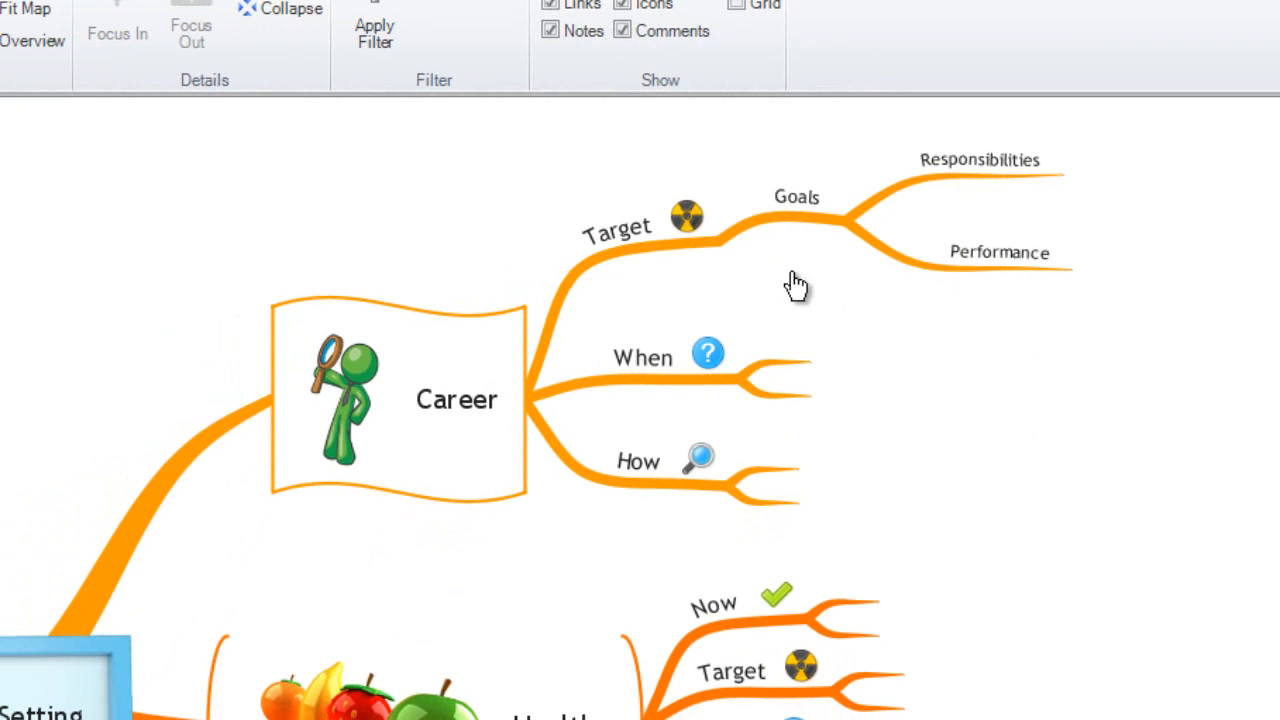
mouse_move(955, 440)
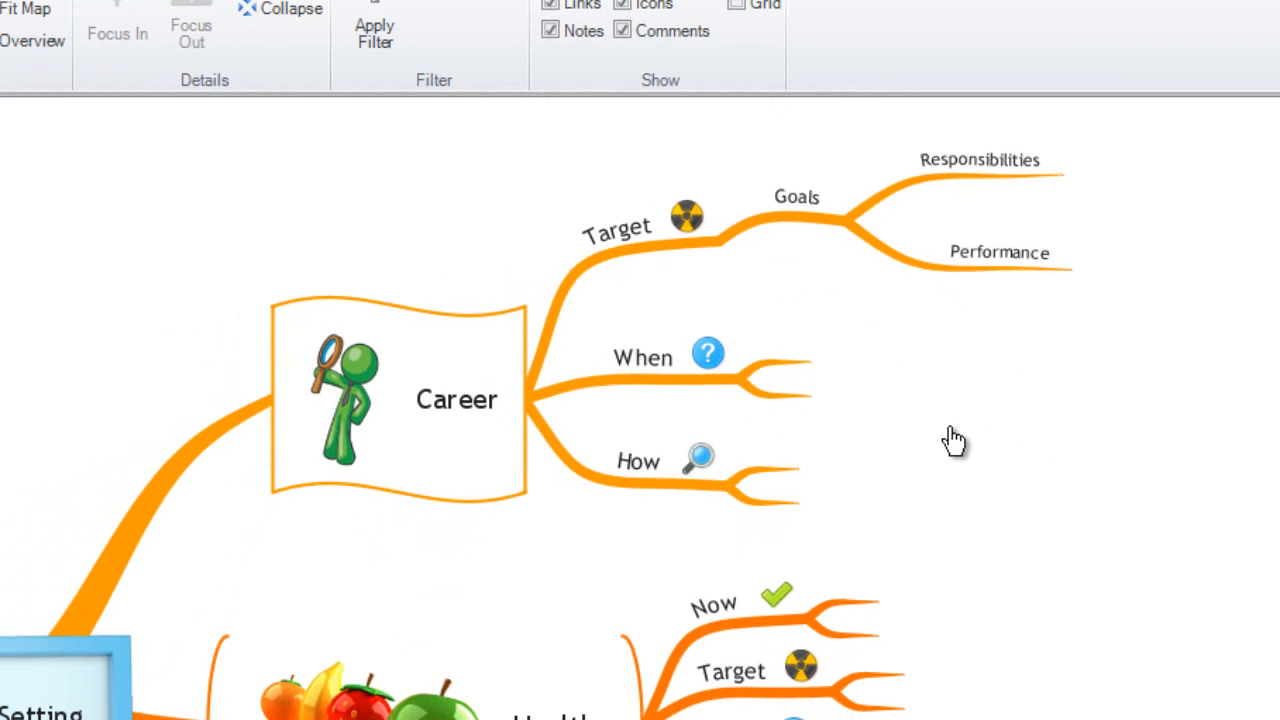
mouse_move(888, 434)
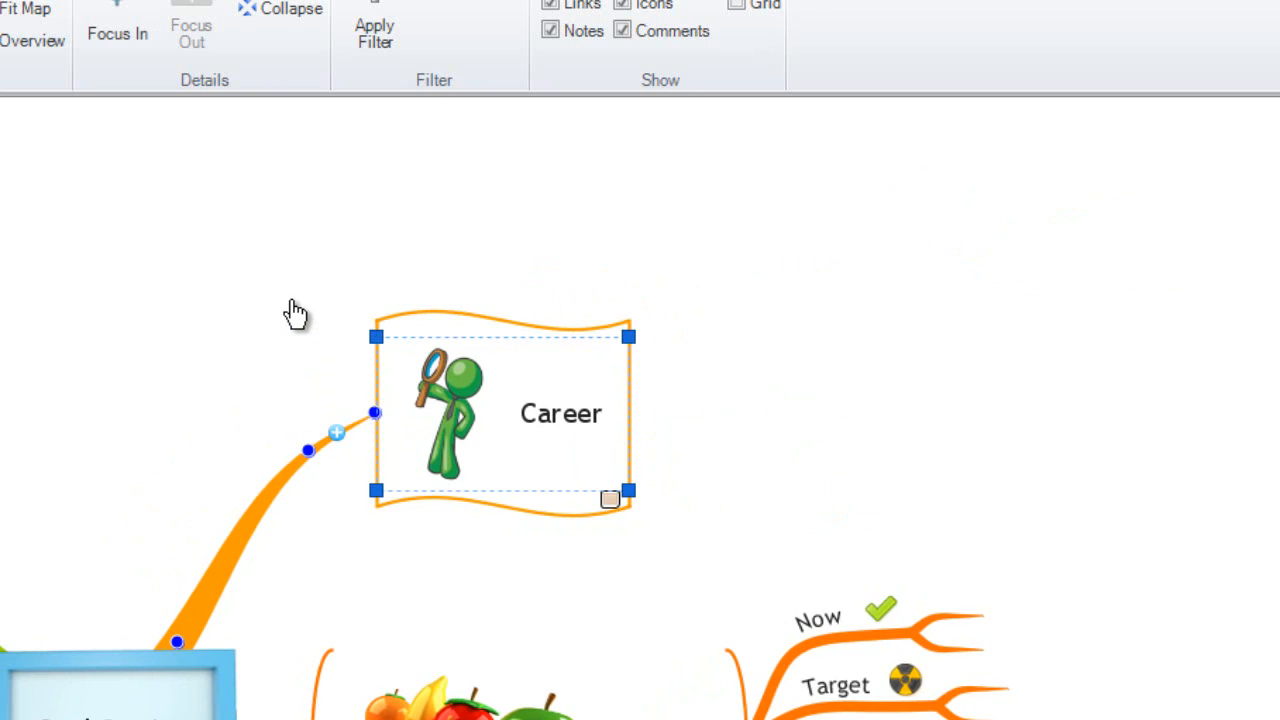
left_click(296, 307)
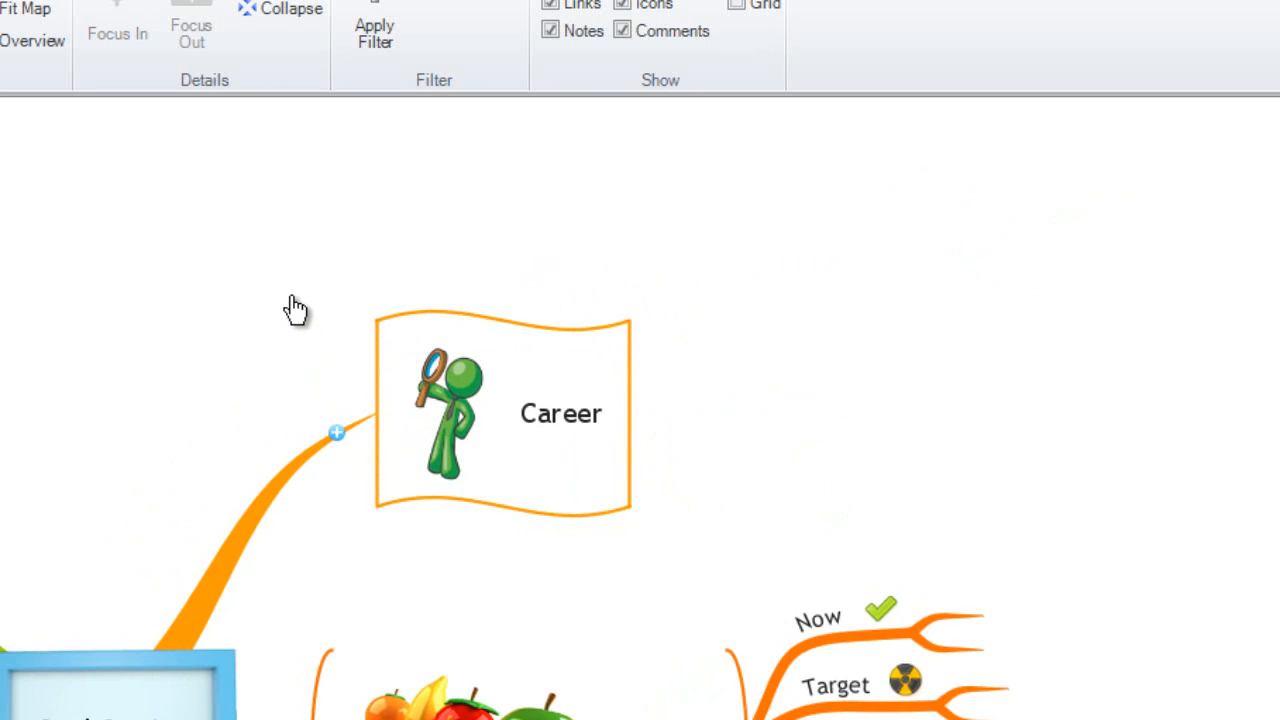
left_click(337, 432)
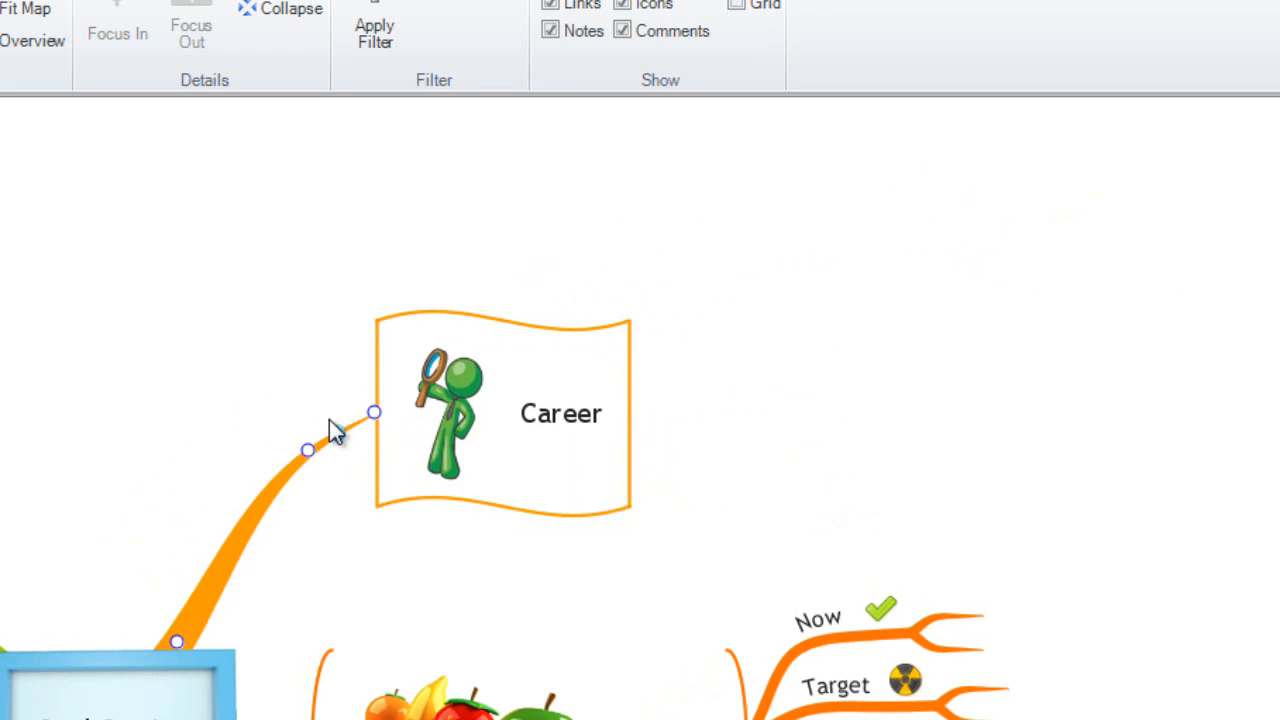
mouse_move(340, 443)
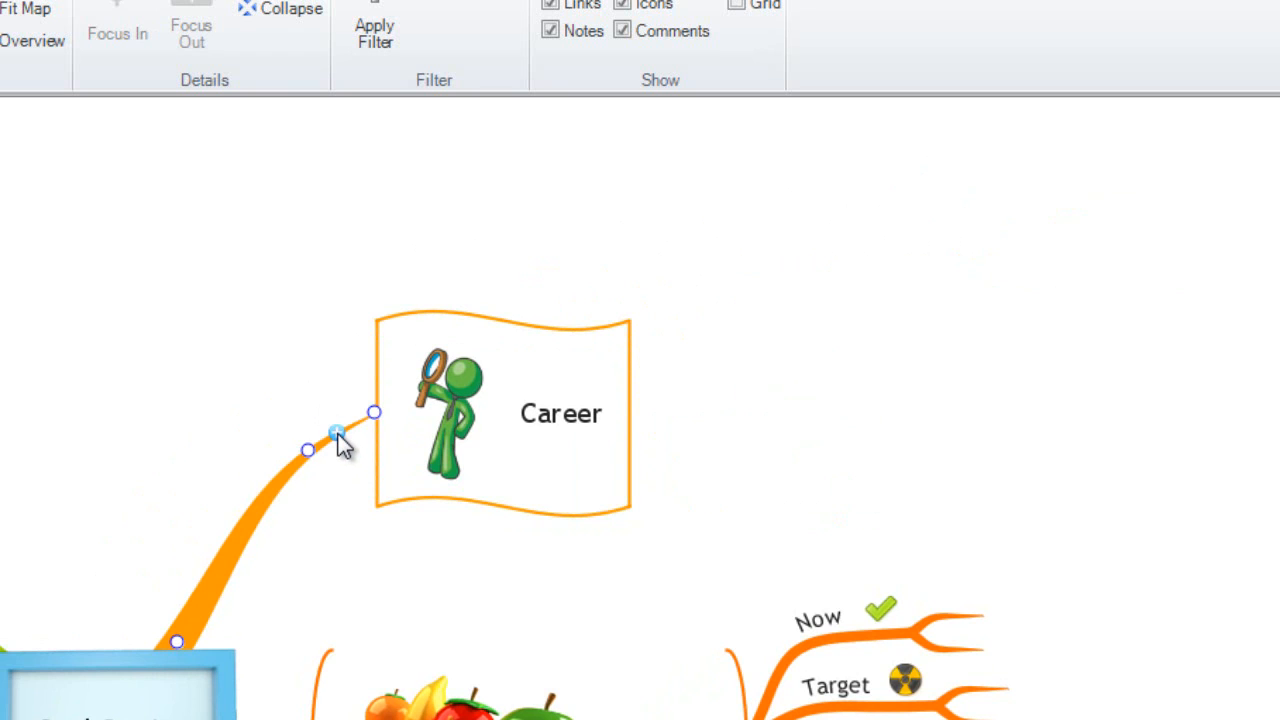
left_click(560, 413)
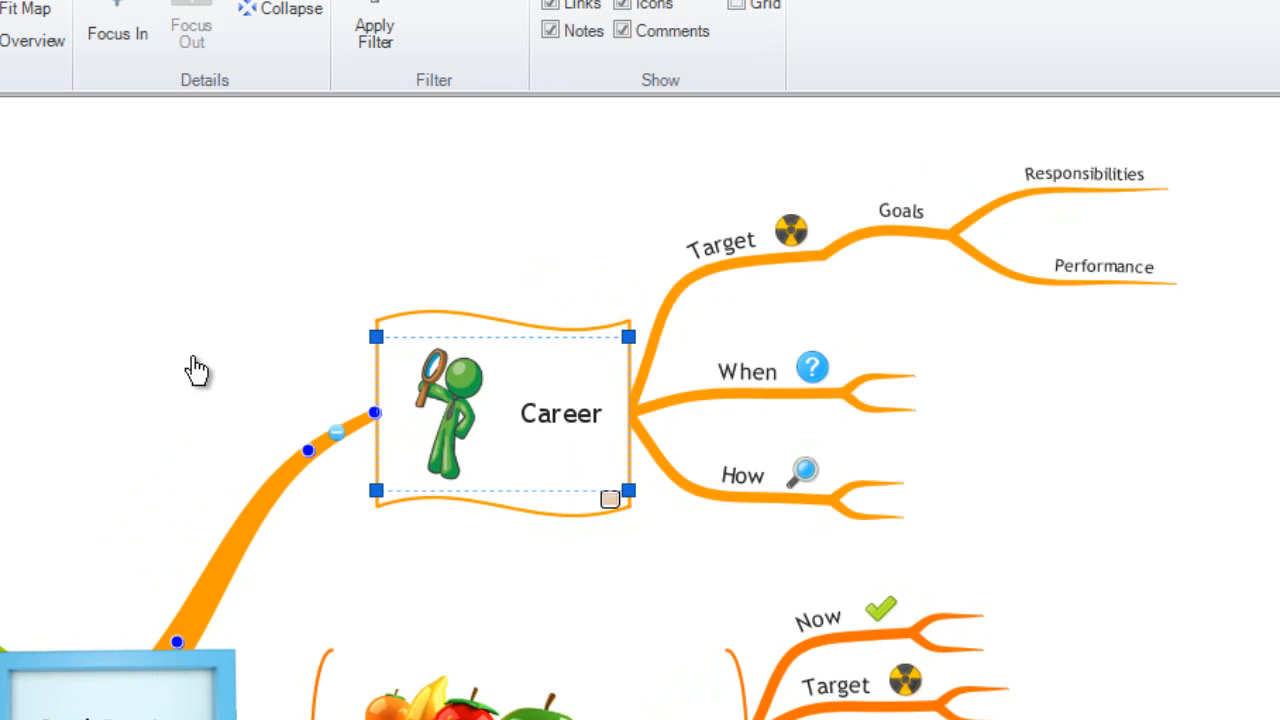
left_click(80, 395)
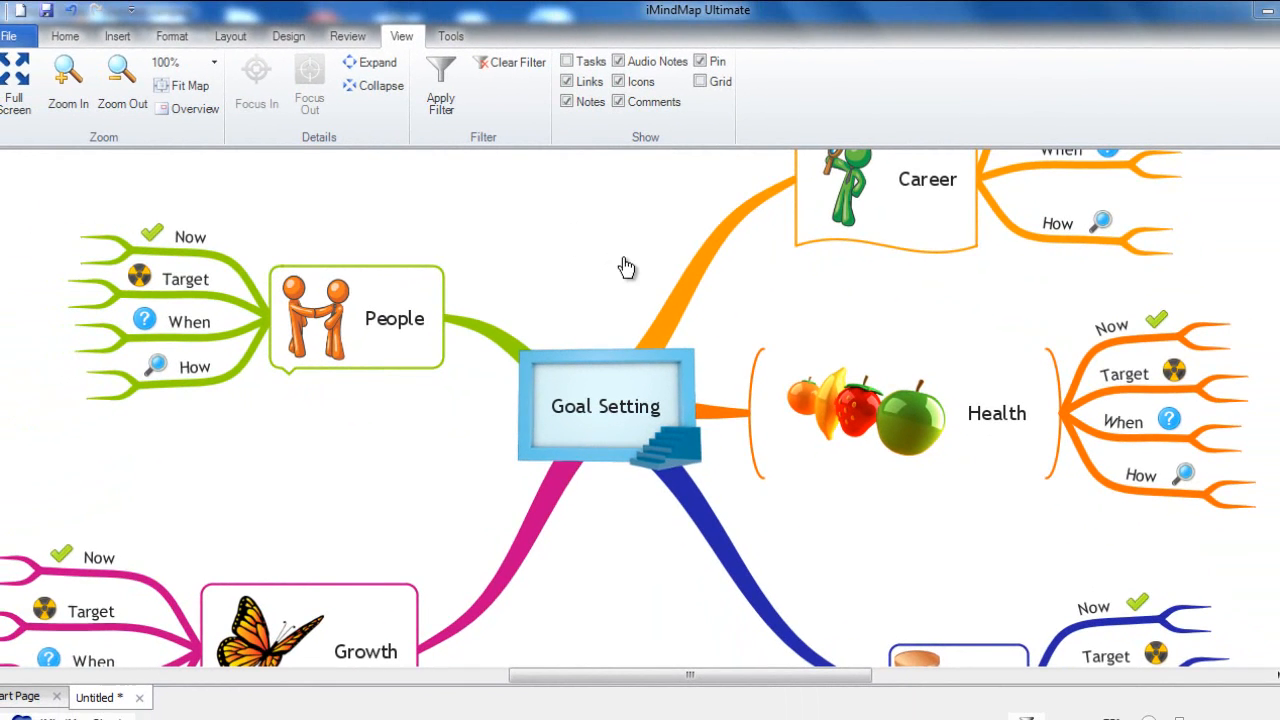
mouse_move(563, 262)
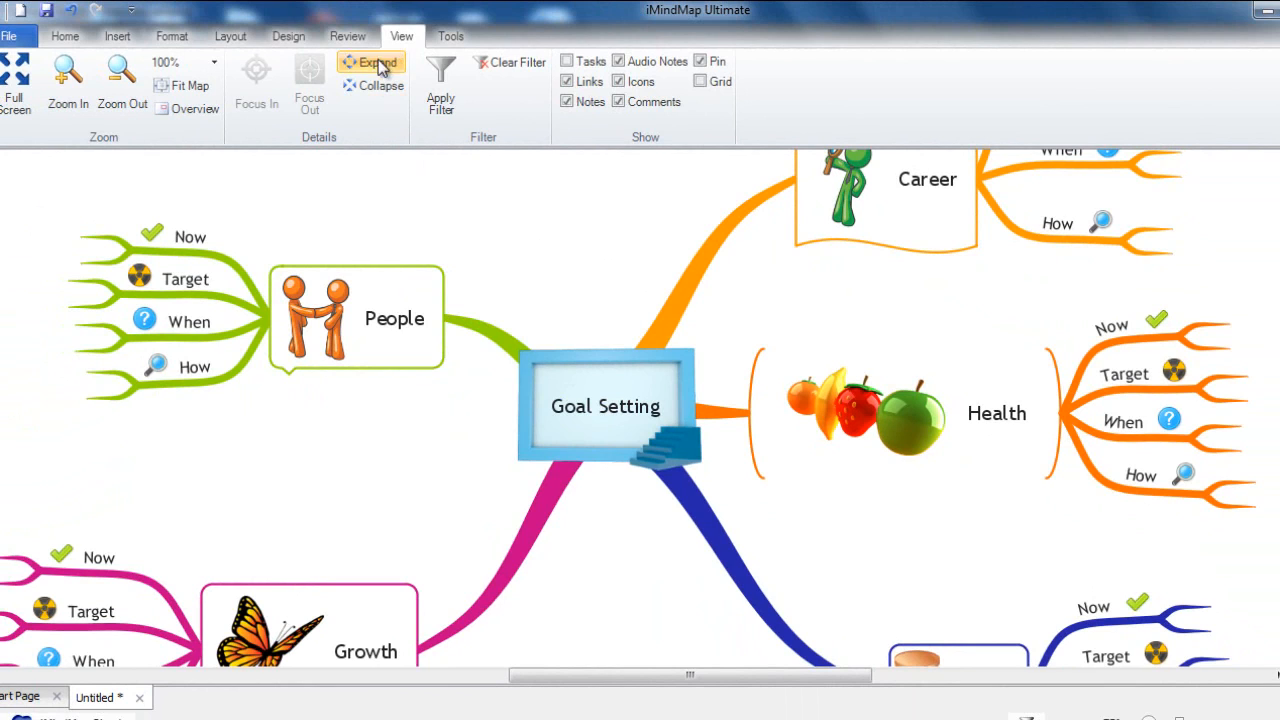
Step: Expand every branch from the View tab, then collapse all down to the five main topics
left_click(122, 75)
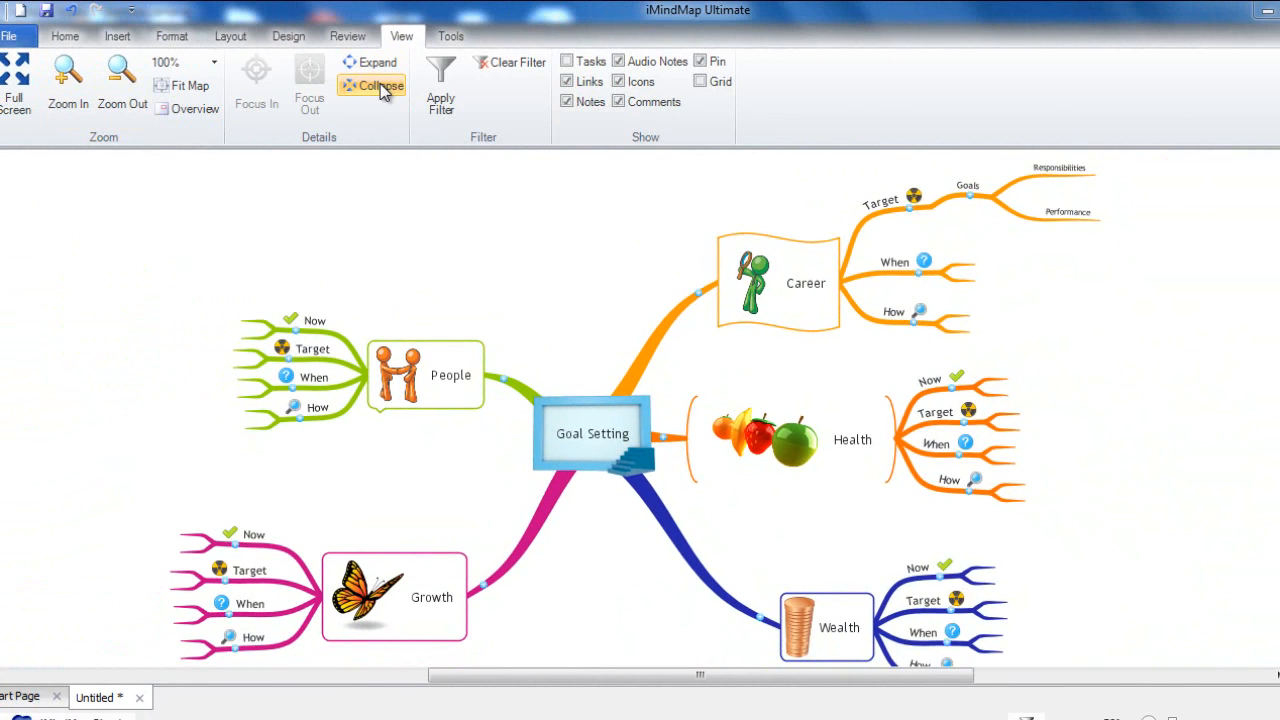
left_click(378, 85)
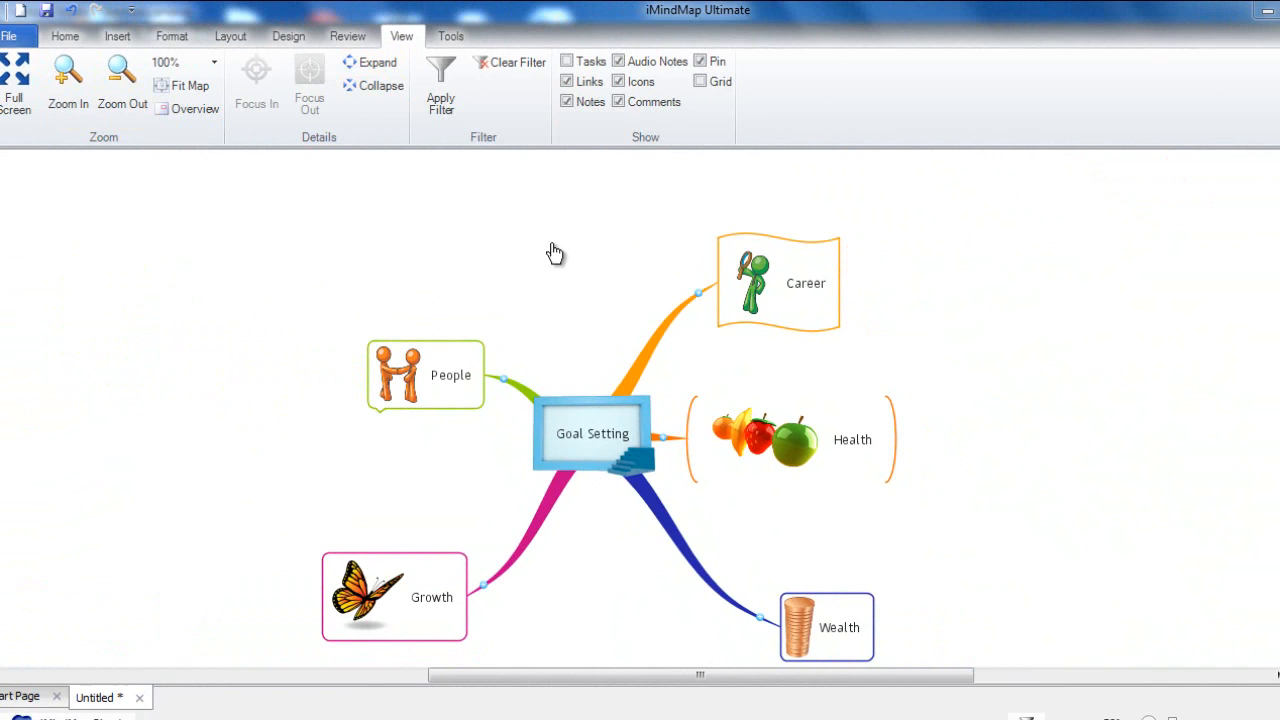
mouse_move(682, 657)
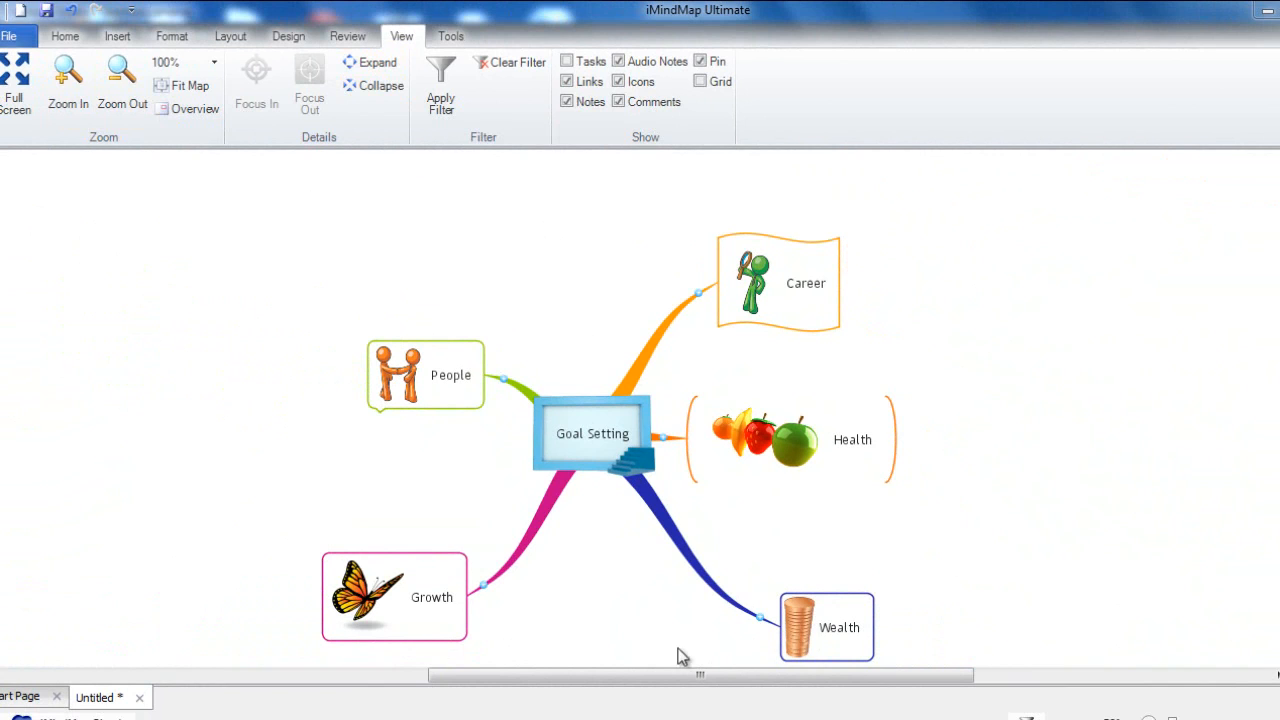
mouse_move(67, 452)
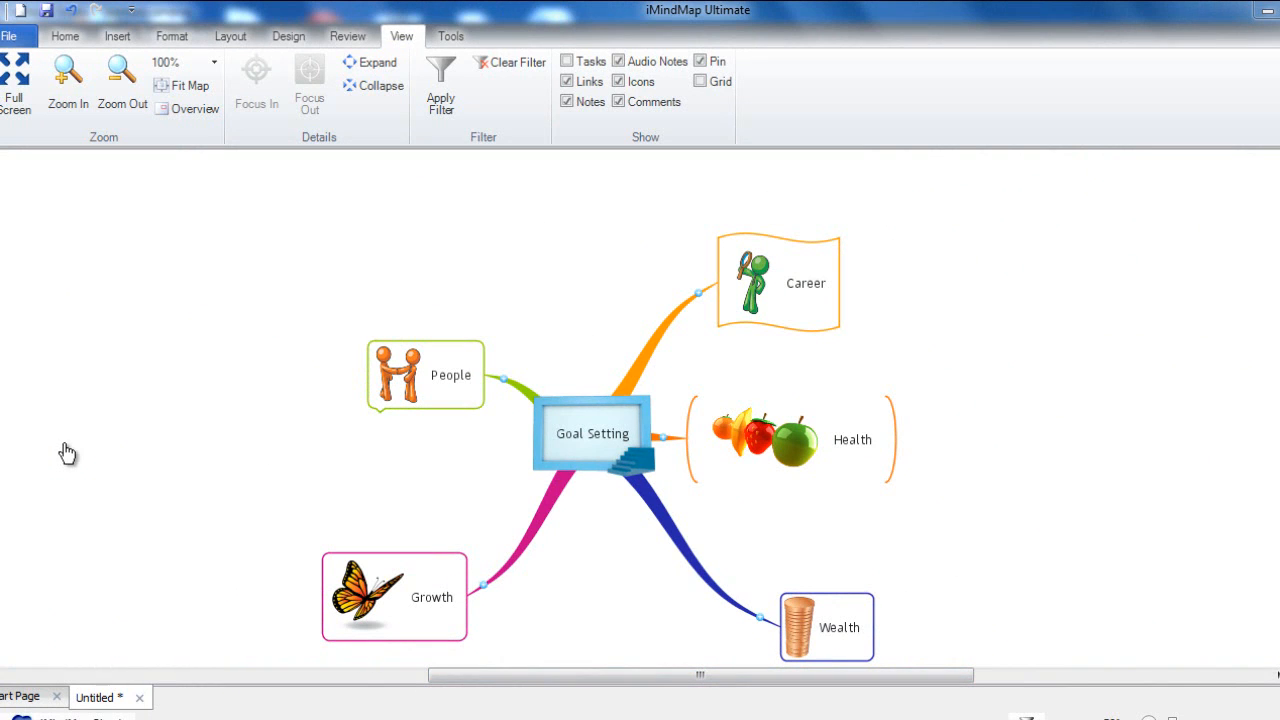
mouse_move(577, 250)
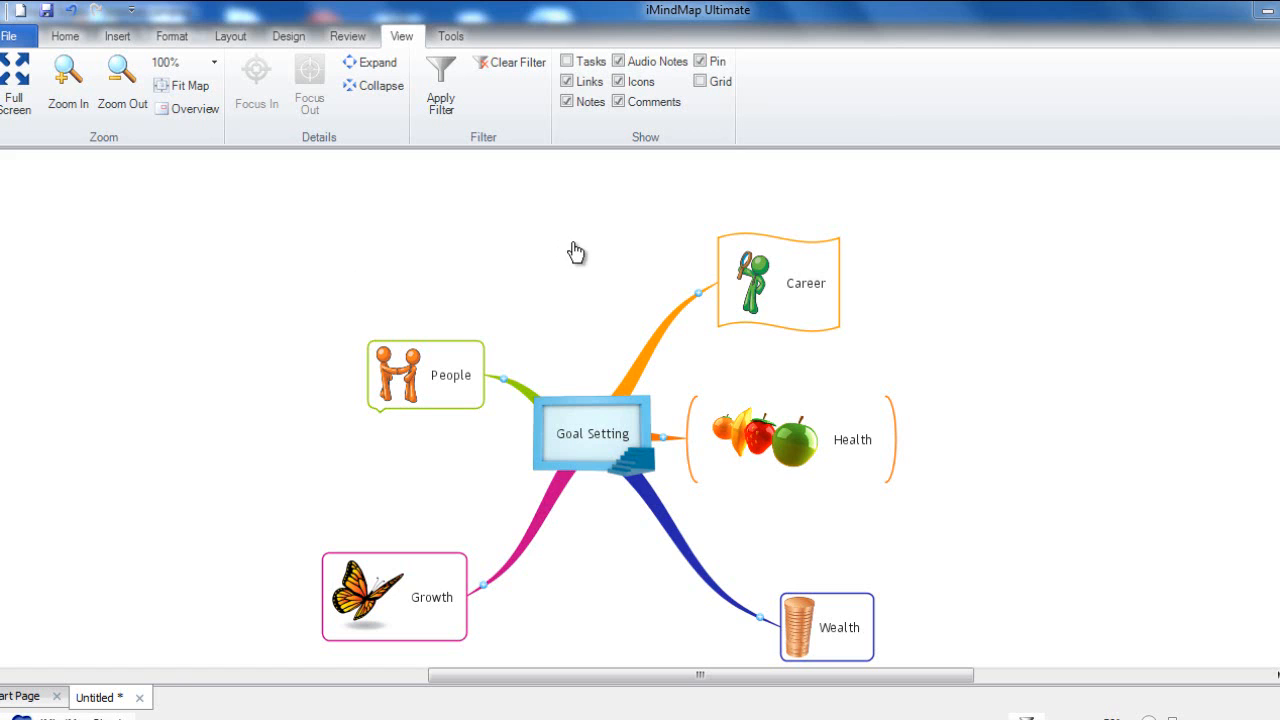
mouse_move(371, 62)
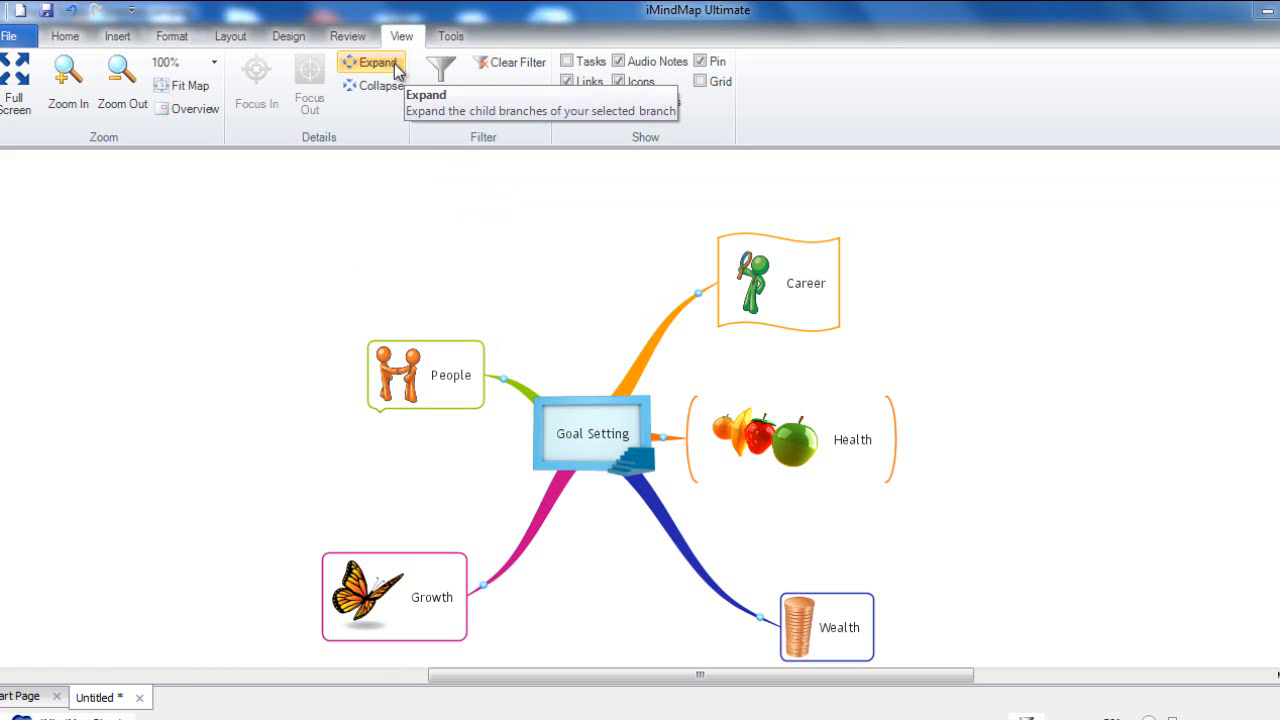
mouse_move(371, 71)
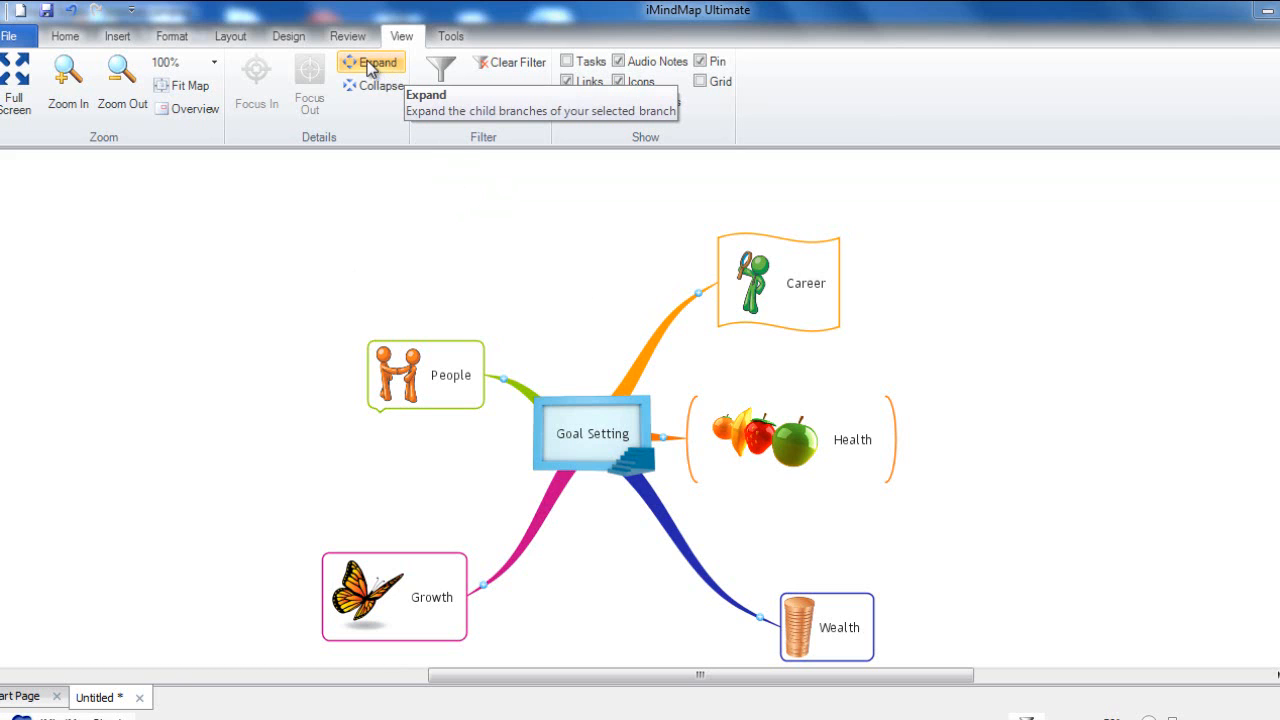